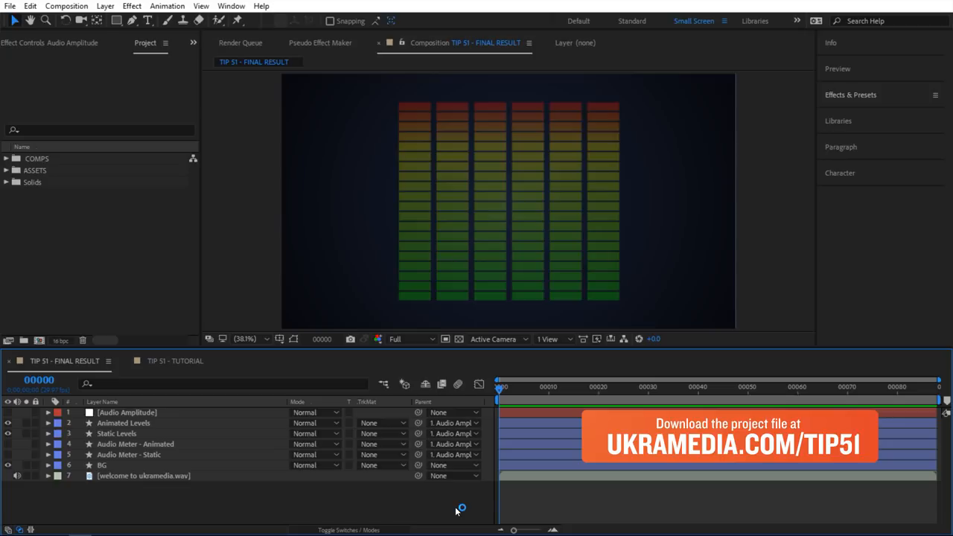
- In the TIP 51 - TUTORIAL comp, draw a rectangle and open its Rectangle Path size
{"action": "left_click", "coordinate": [175, 303]}
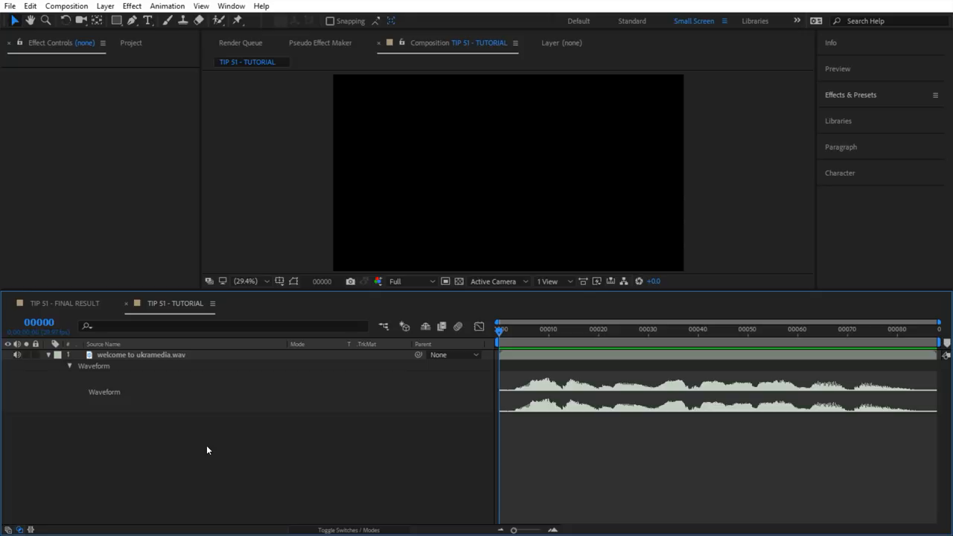
{"action": "left_click_drag", "start_coordinate": [333, 74], "coordinate": [684, 273]}
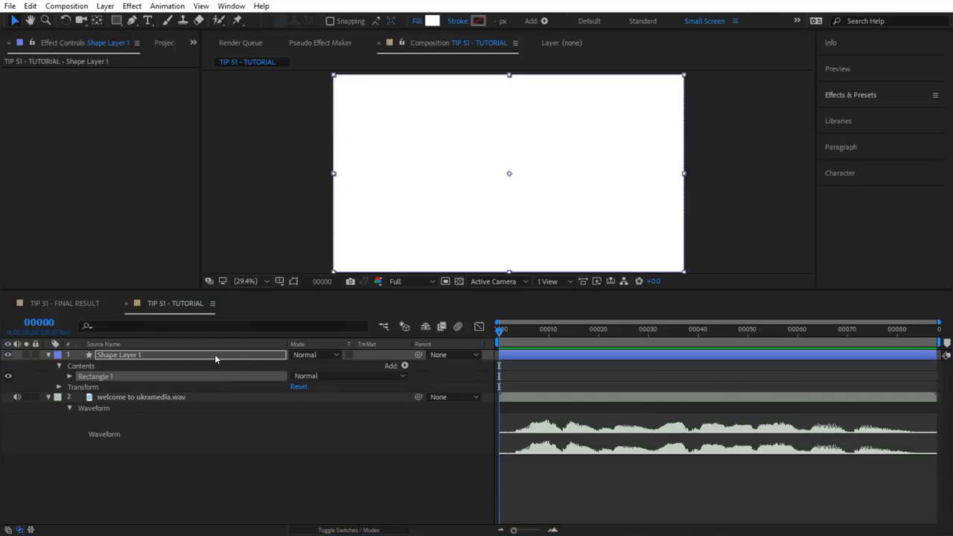
{"action": "mouse_move", "coordinate": [78, 382]}
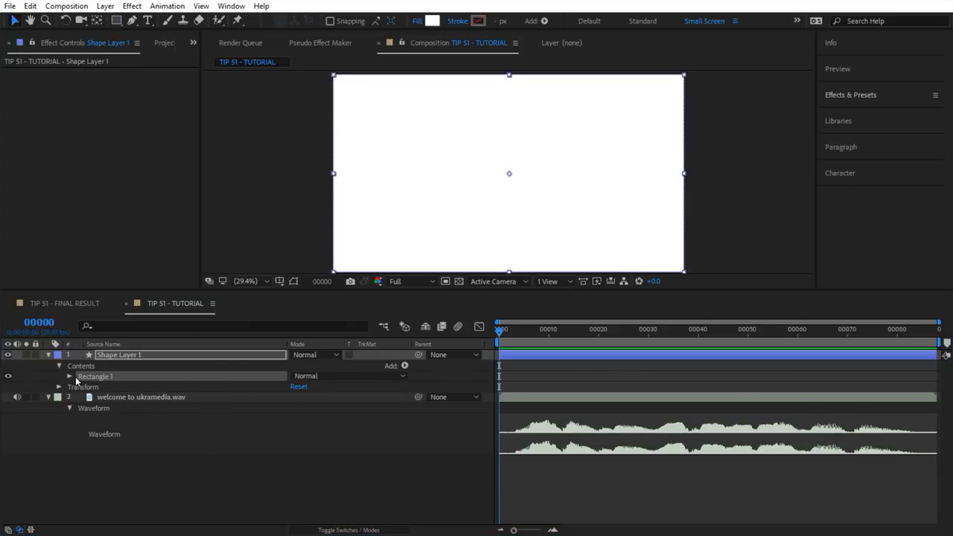
{"action": "left_click", "coordinate": [69, 376]}
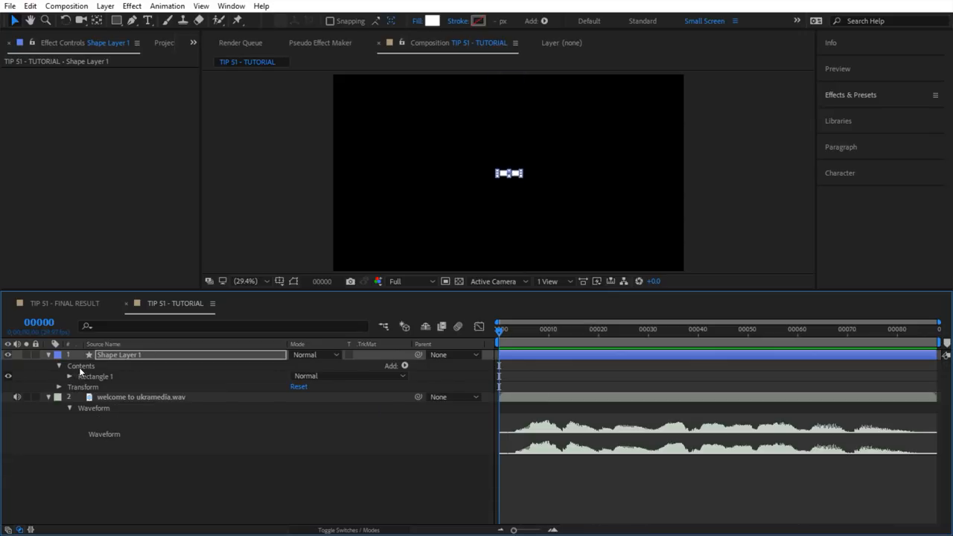
- Add a Repeater to the rectangle shape and set Copies to 20
{"action": "left_click", "coordinate": [405, 366]}
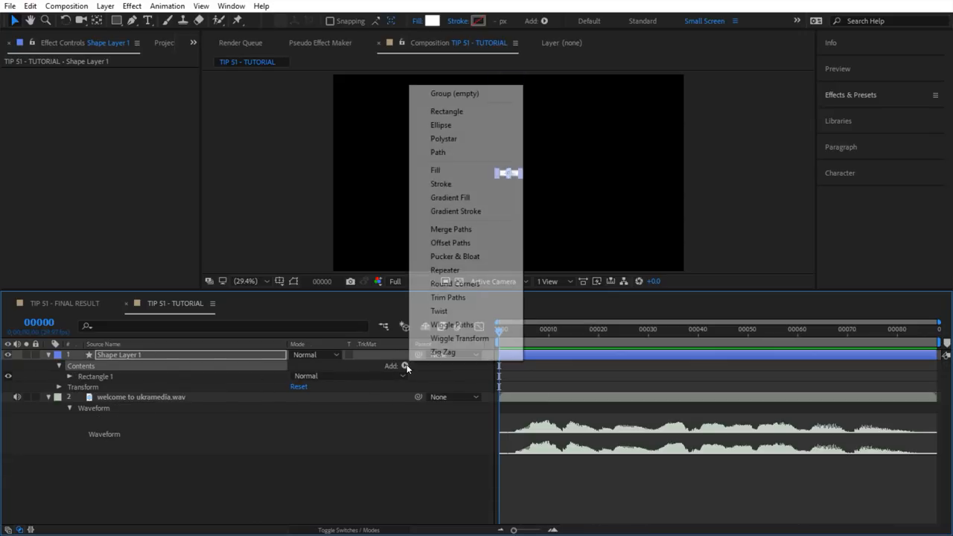
{"action": "left_click", "coordinate": [451, 269]}
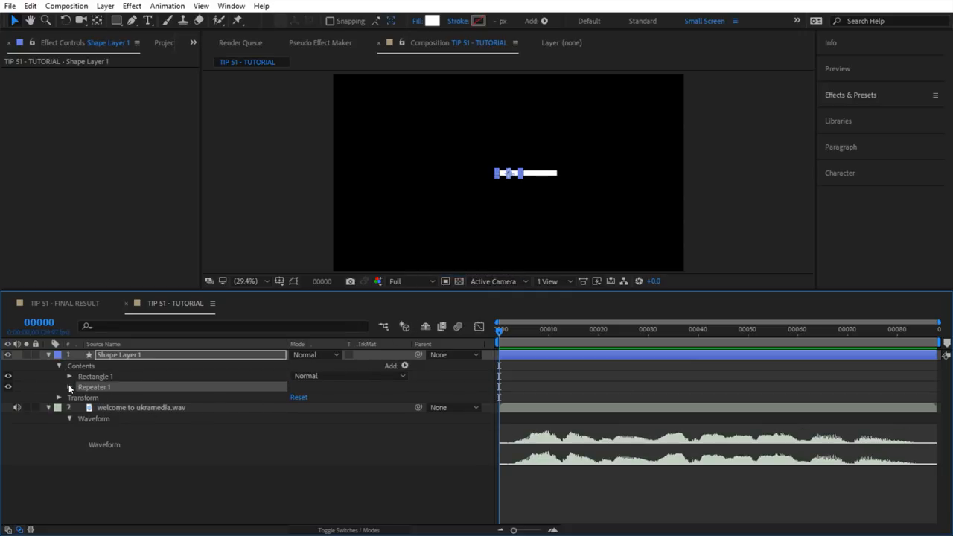
{"action": "left_click", "coordinate": [69, 387]}
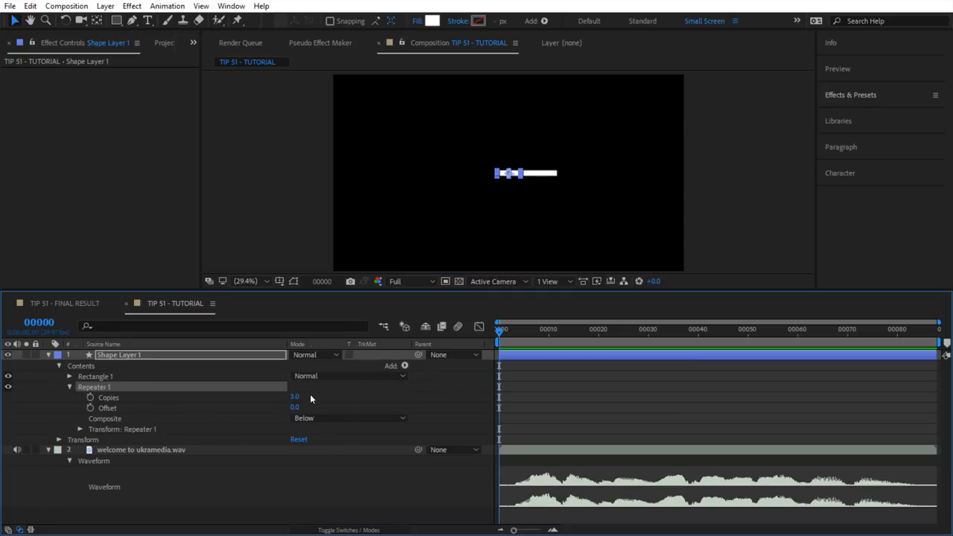
{"action": "double_click", "coordinate": [294, 396]}
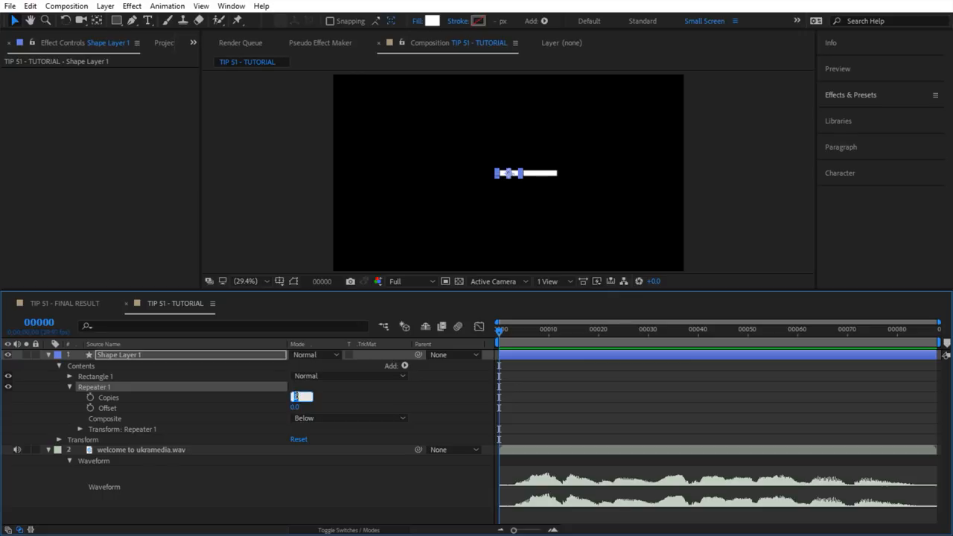
{"action": "type", "text": "20.0"}
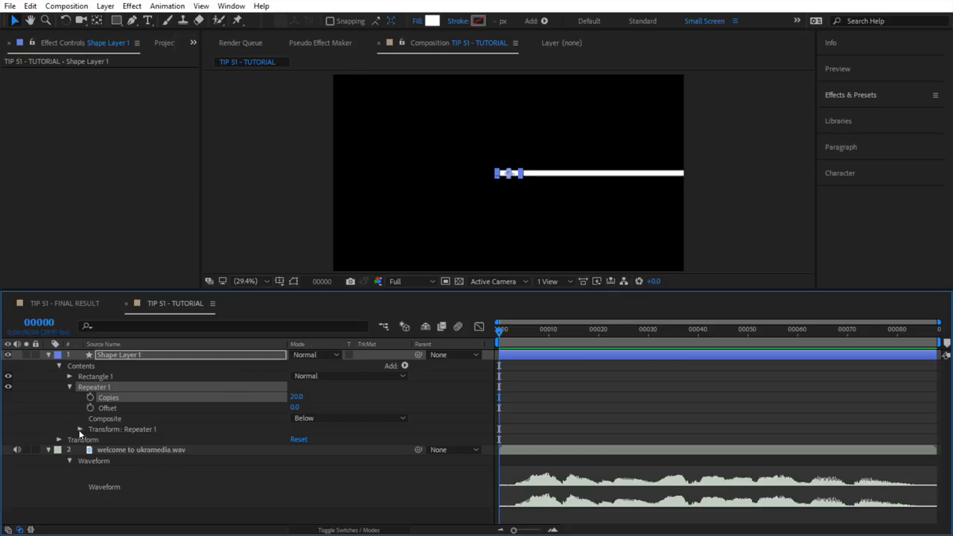
- Set Repeater 1 transform Position to 0,-40 and centre the bar column
{"action": "left_click", "coordinate": [81, 429]}
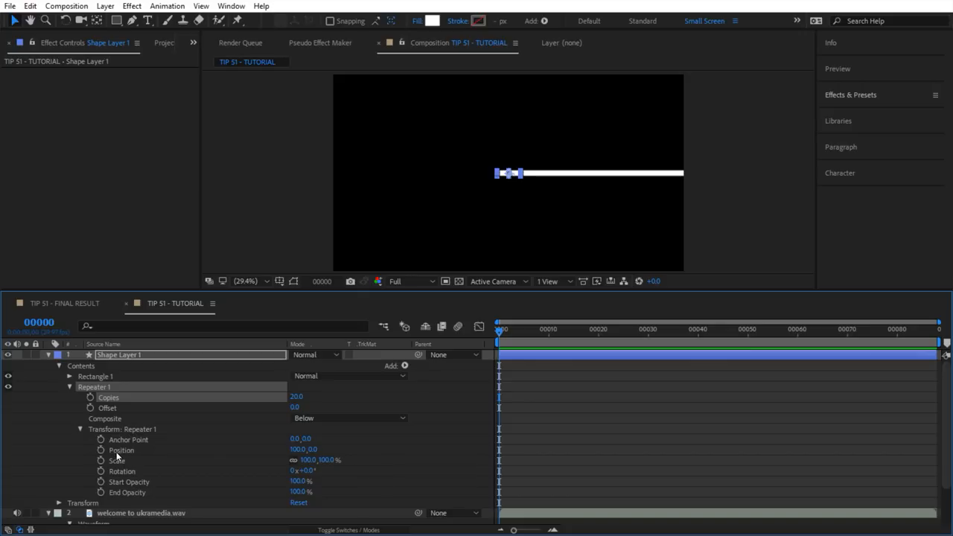
{"action": "double_click", "coordinate": [301, 449]}
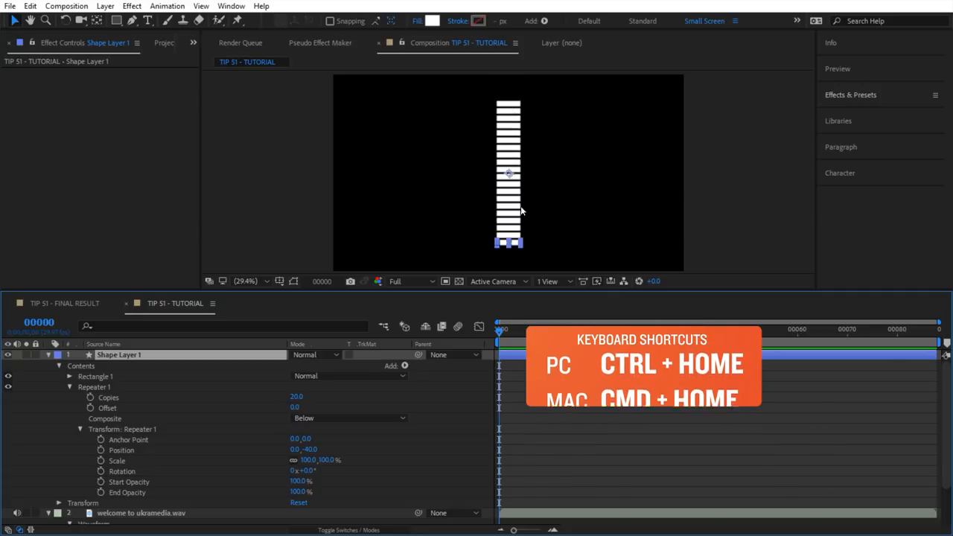
{"action": "key", "text": "Ctrl+Home"}
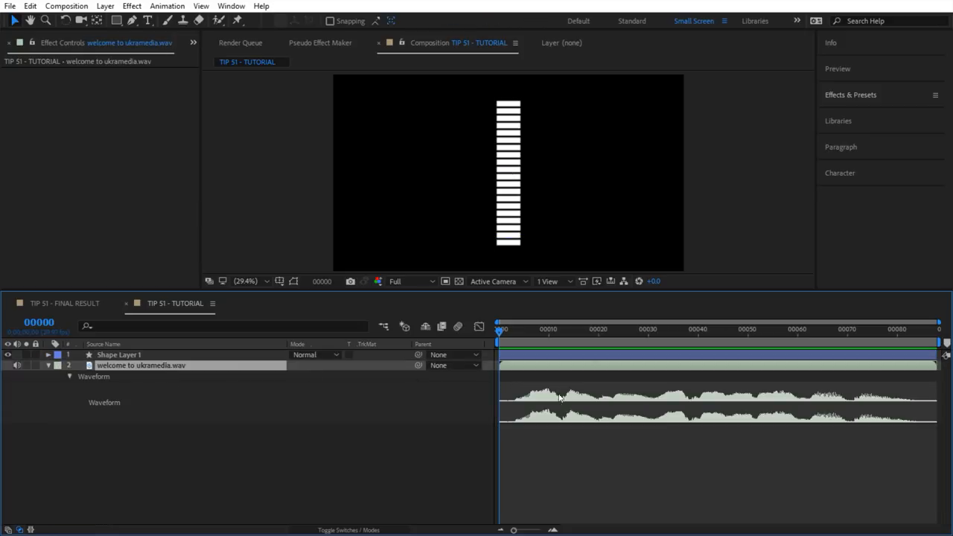
{"action": "mouse_move", "coordinate": [532, 454]}
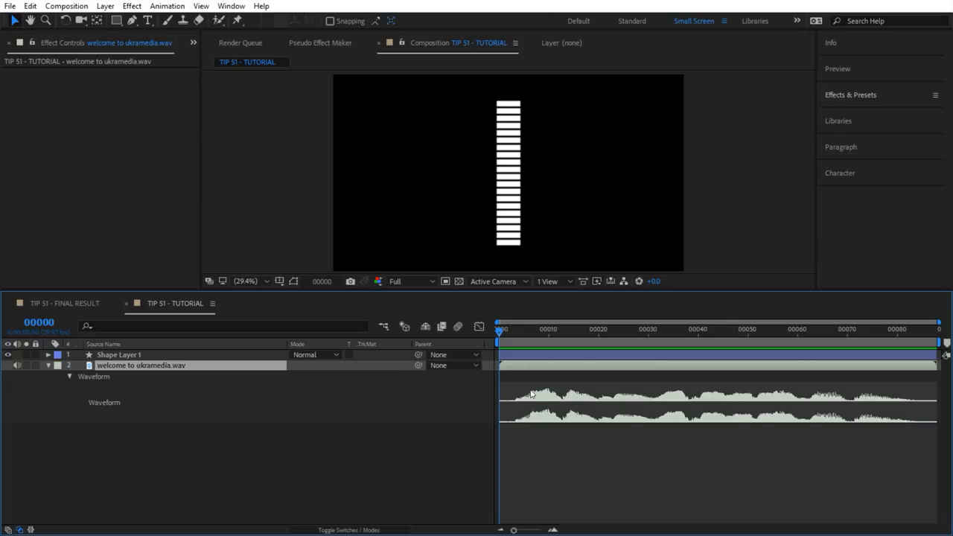
{"action": "mouse_move", "coordinate": [544, 421]}
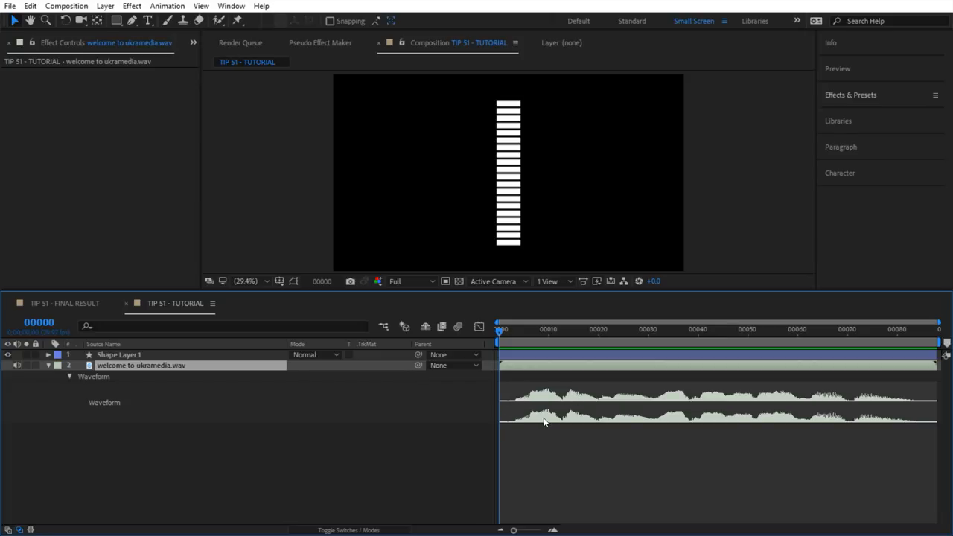
- Convert the wav audio layer to keyframes and show the Both Channels slider keyframes
{"action": "right_click", "coordinate": [141, 365]}
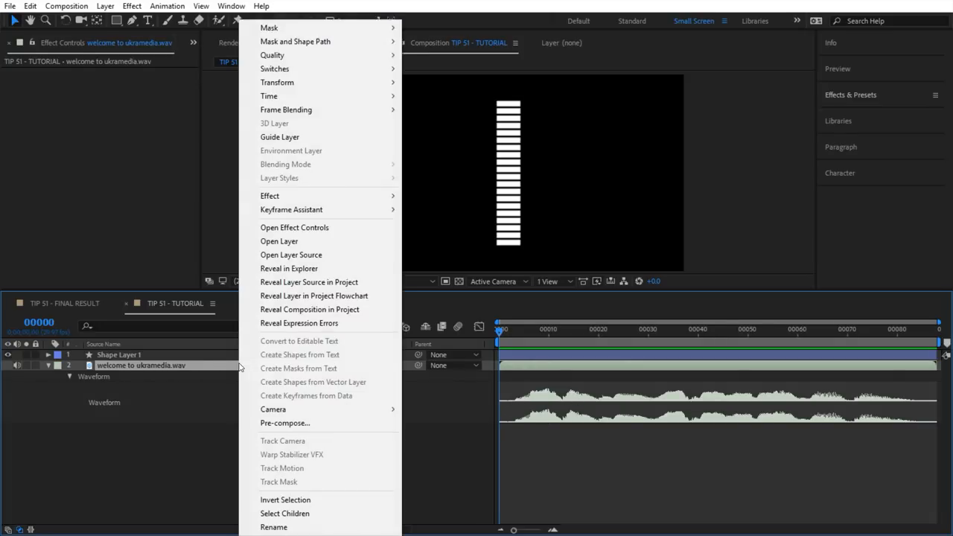
{"action": "mouse_move", "coordinate": [291, 209]}
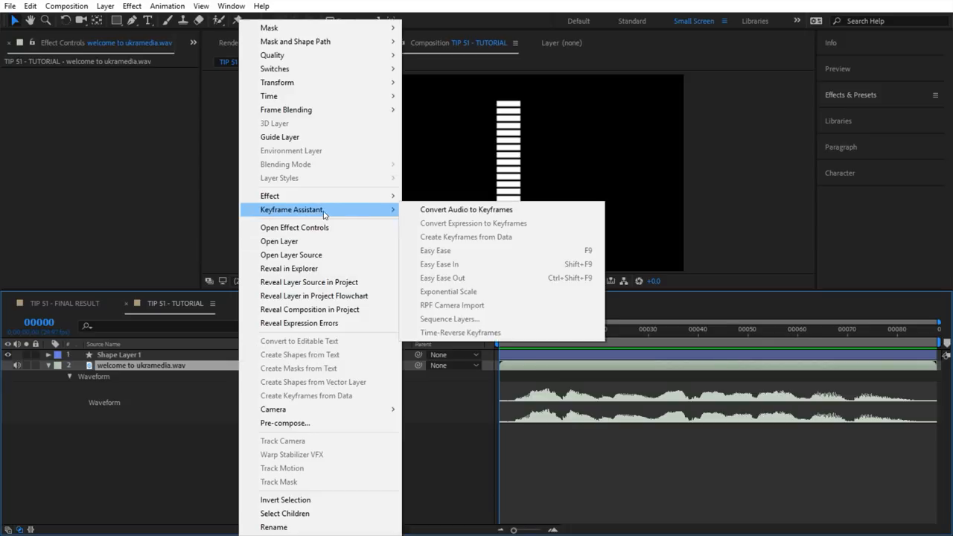
{"action": "left_click", "coordinate": [467, 209]}
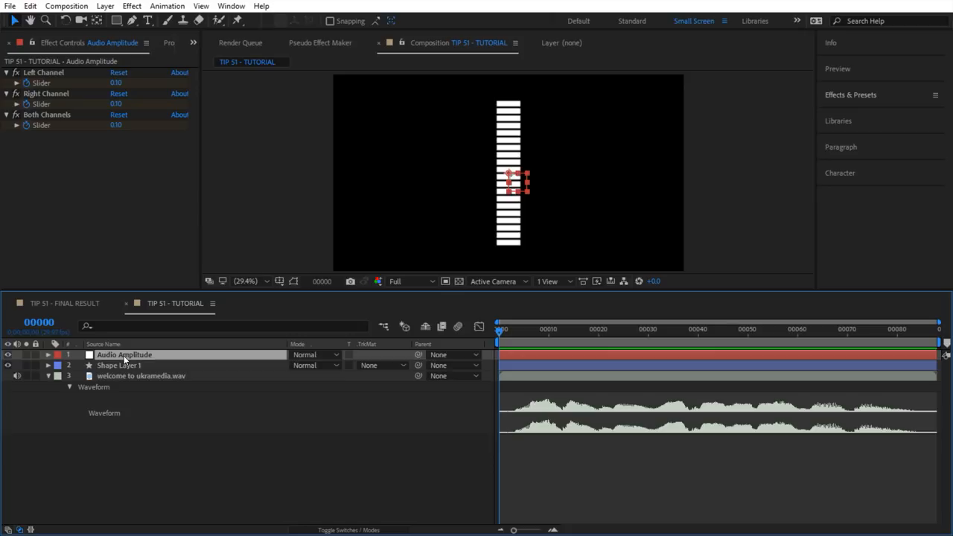
{"action": "key", "text": "u"}
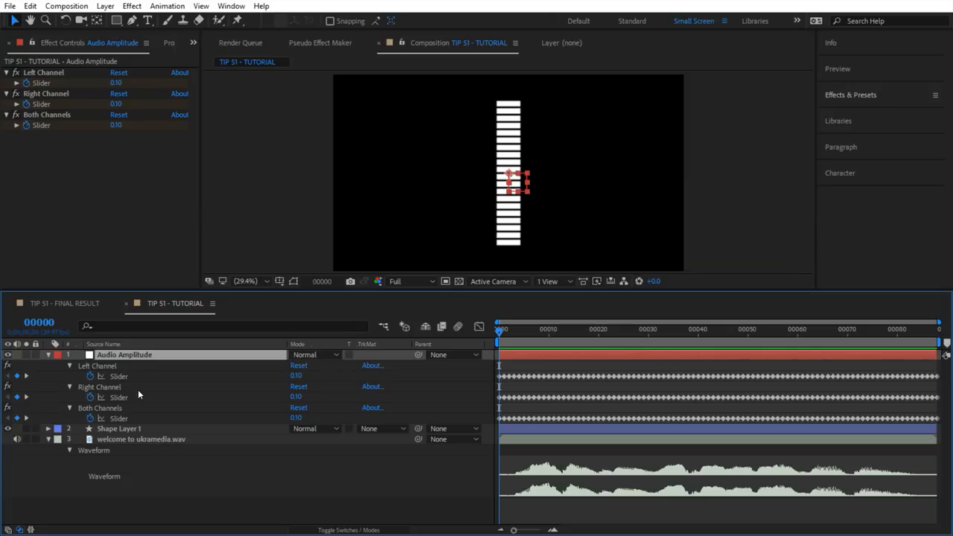
{"action": "mouse_move", "coordinate": [533, 339]}
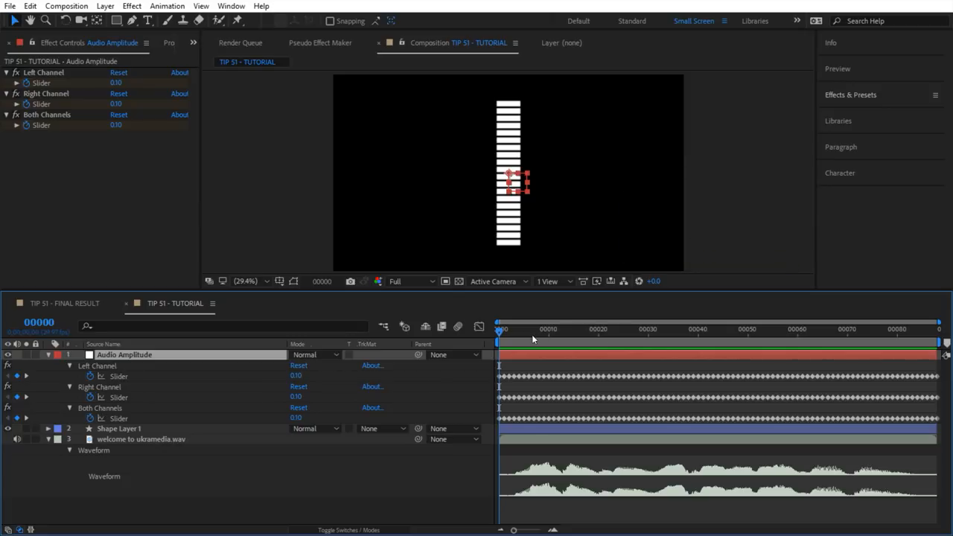
{"action": "left_click", "coordinate": [634, 329]}
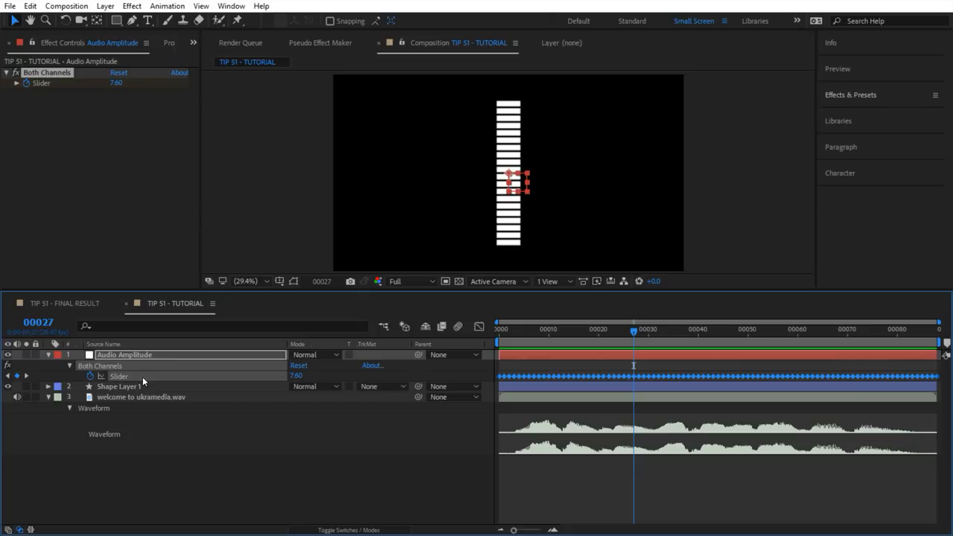
- Add an expression on Repeater 1 Copies linking 'audio' to the Both Channels slider
{"action": "left_click", "coordinate": [119, 387]}
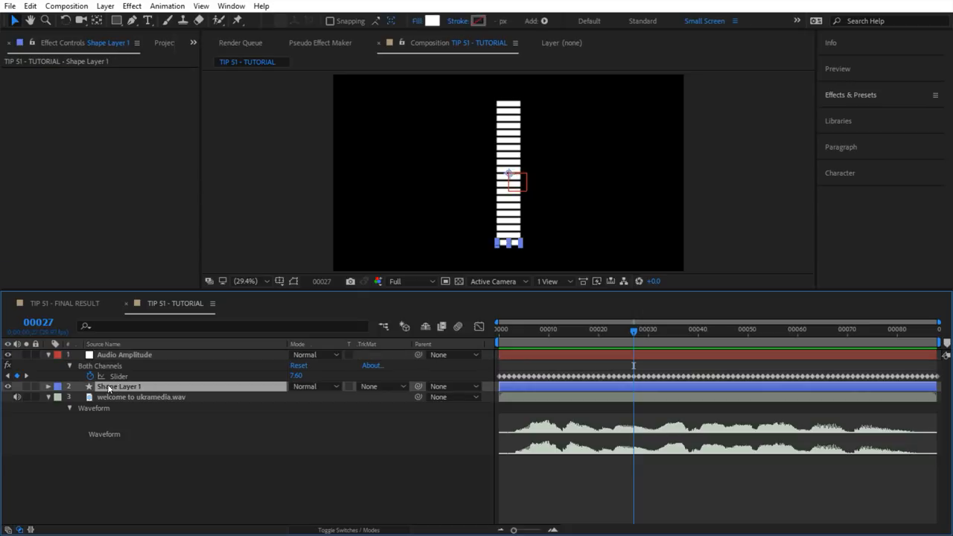
{"action": "left_click", "coordinate": [47, 387]}
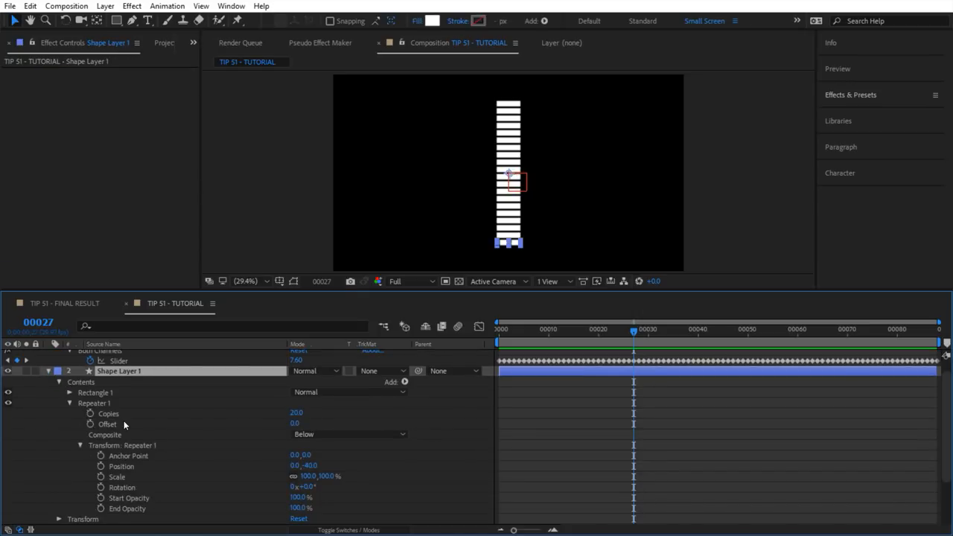
{"action": "left_click", "coordinate": [108, 413]}
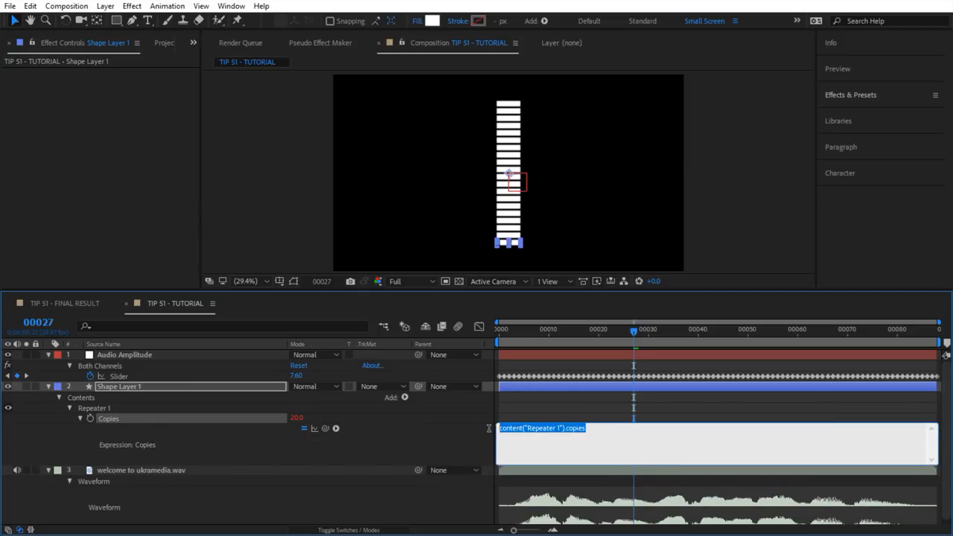
{"action": "type", "text": "audio = thisComp.layer(\"Audio Amplitude\").effect(\"Both Channels\")(\"Slider\");"}
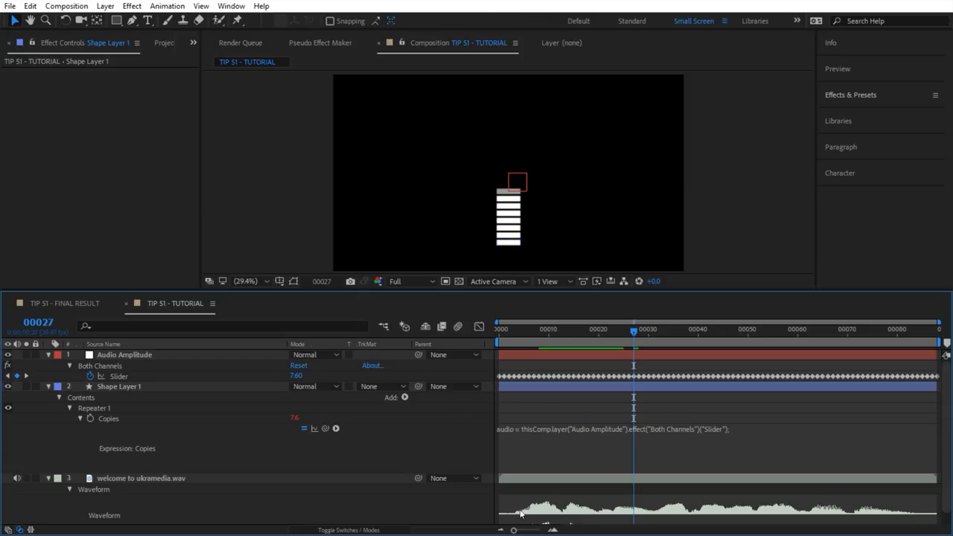
- Scrub the timeline to watch the bars react, then reopen the Copies expression
{"action": "left_click_drag", "start_coordinate": [633, 329], "coordinate": [544, 329]}
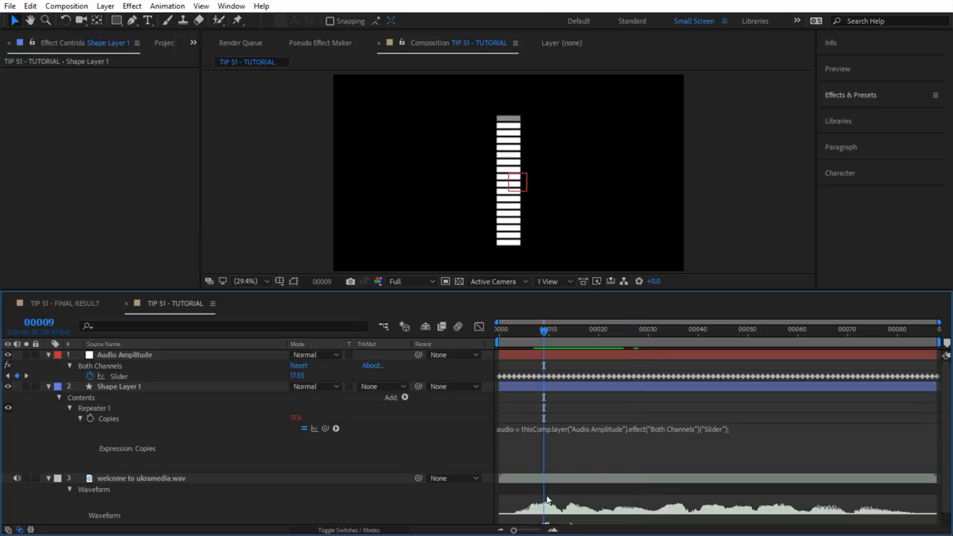
{"action": "mouse_move", "coordinate": [657, 510]}
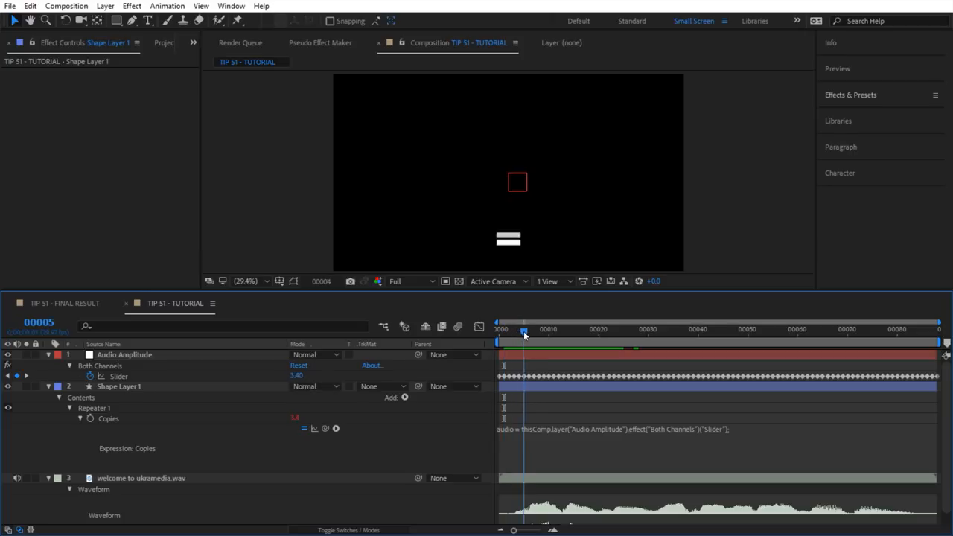
{"action": "left_click_drag", "start_coordinate": [523, 332], "coordinate": [603, 333]}
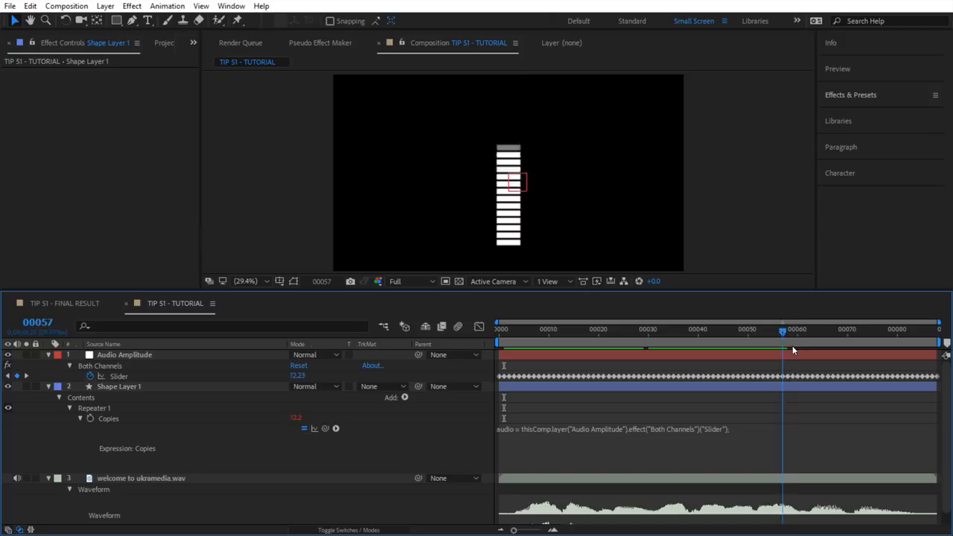
{"action": "left_click", "coordinate": [568, 329]}
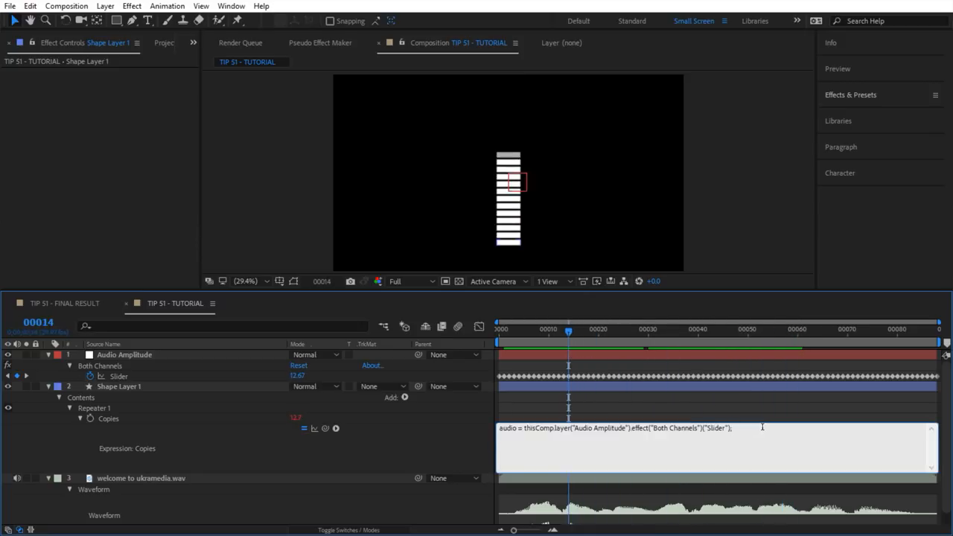
- Type linear(audio, 0, 19, 0, 20) as a new line in the Copies expression
{"action": "type", "text": "linear()"}
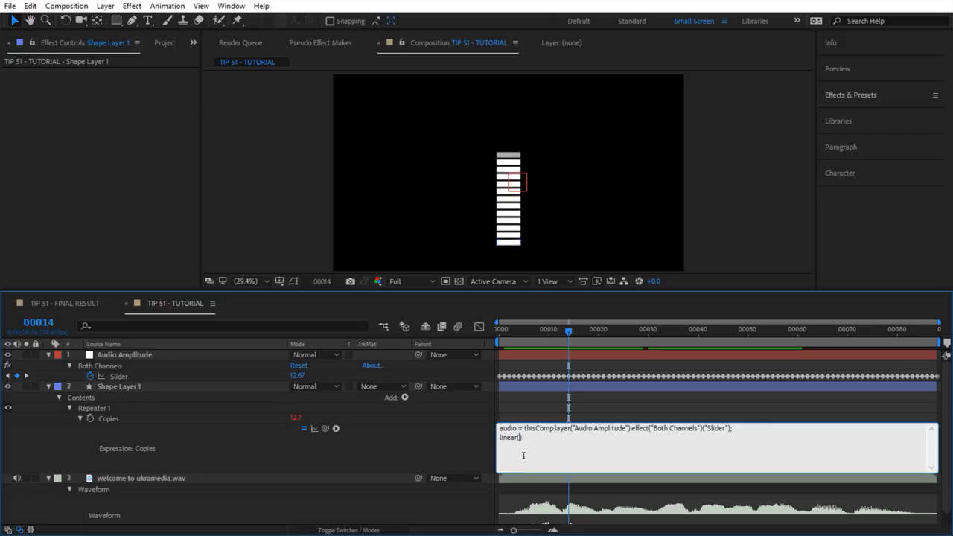
{"action": "type", "text": "audio"}
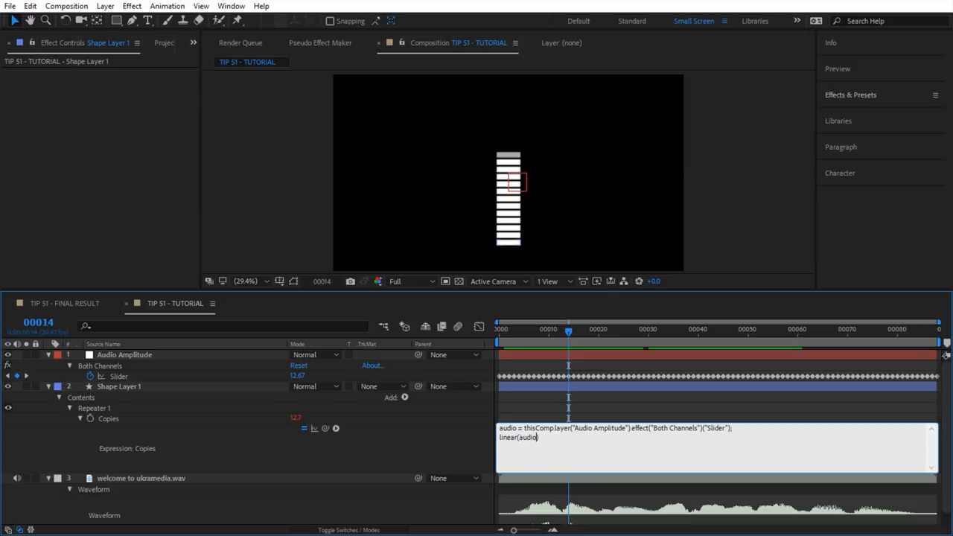
{"action": "type", "text": ","}
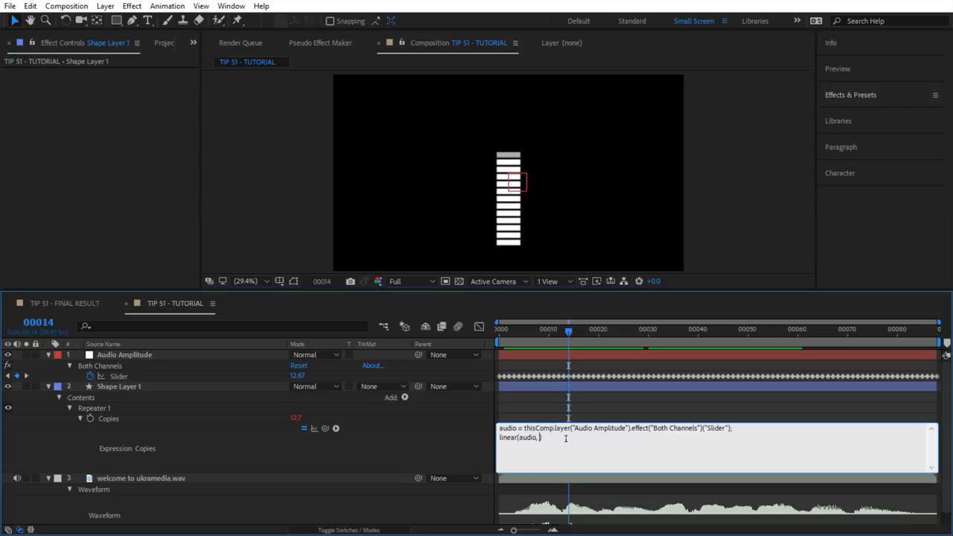
{"action": "type", "text": "0,"}
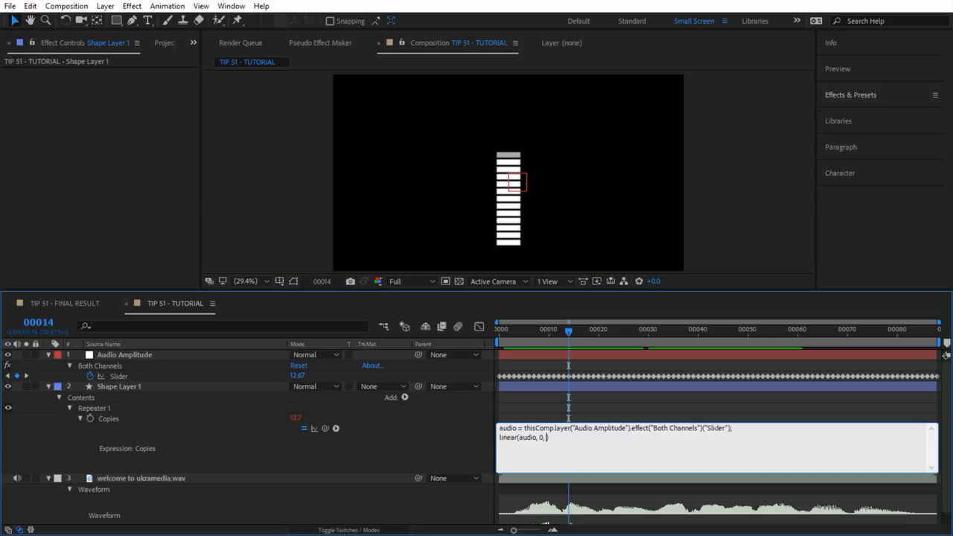
{"action": "type", "text": "19,"}
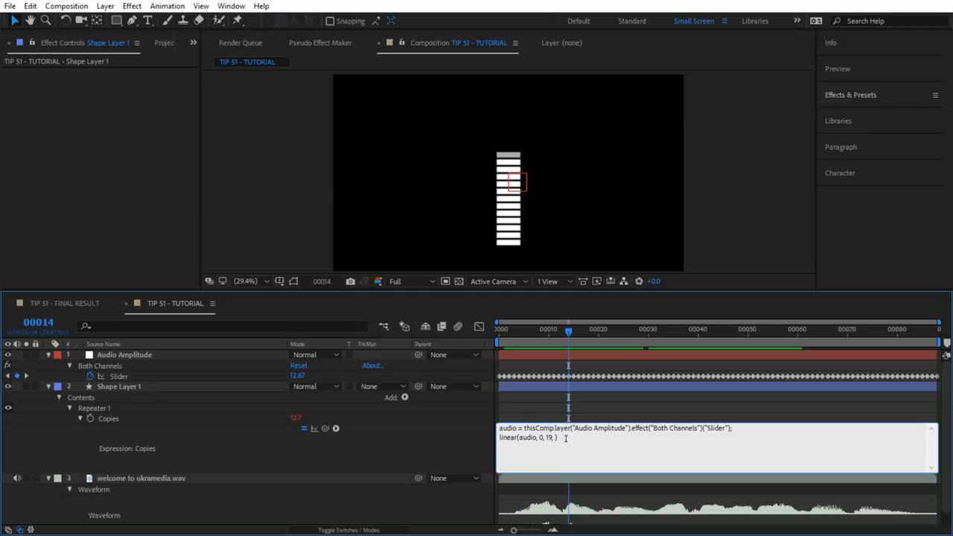
{"action": "type", "text": "0,"}
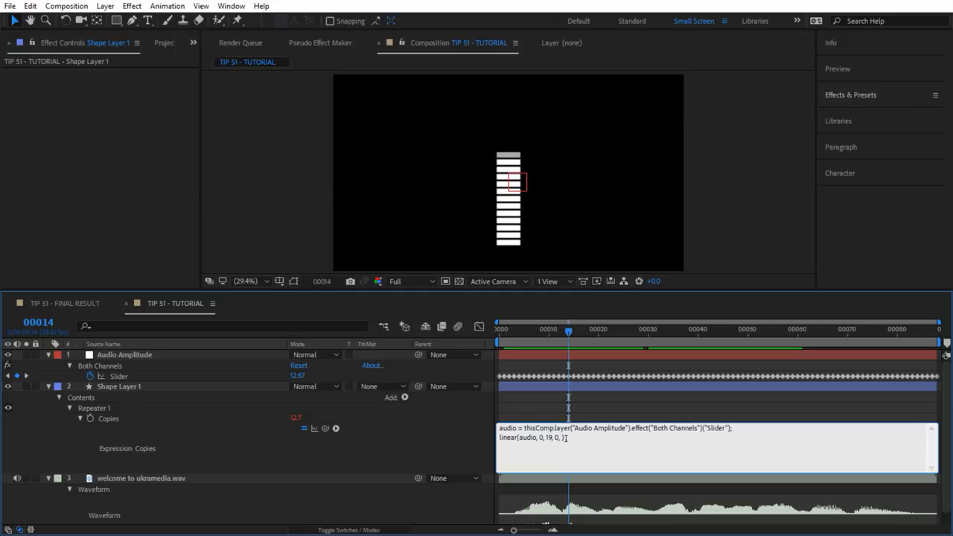
{"action": "type", "text": "20"}
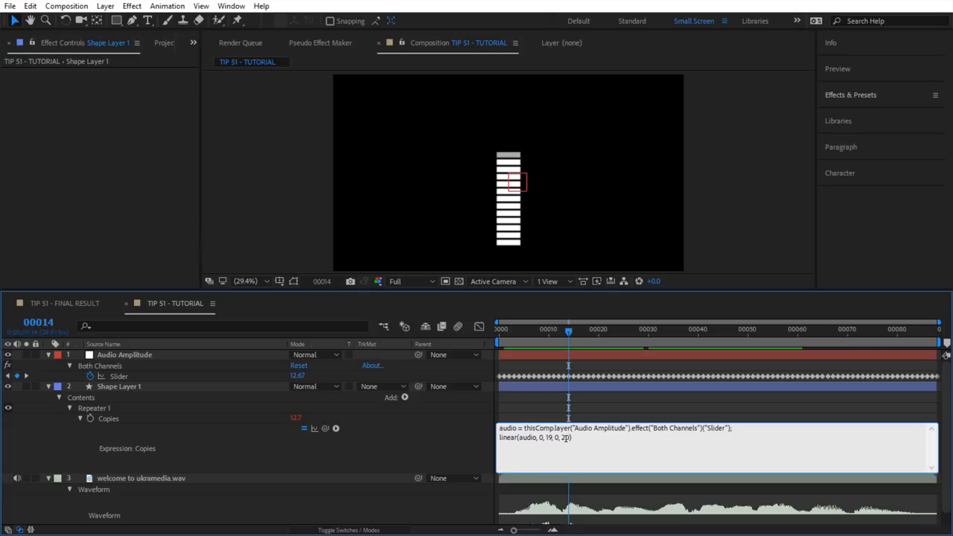
{"action": "type", "text": "0"}
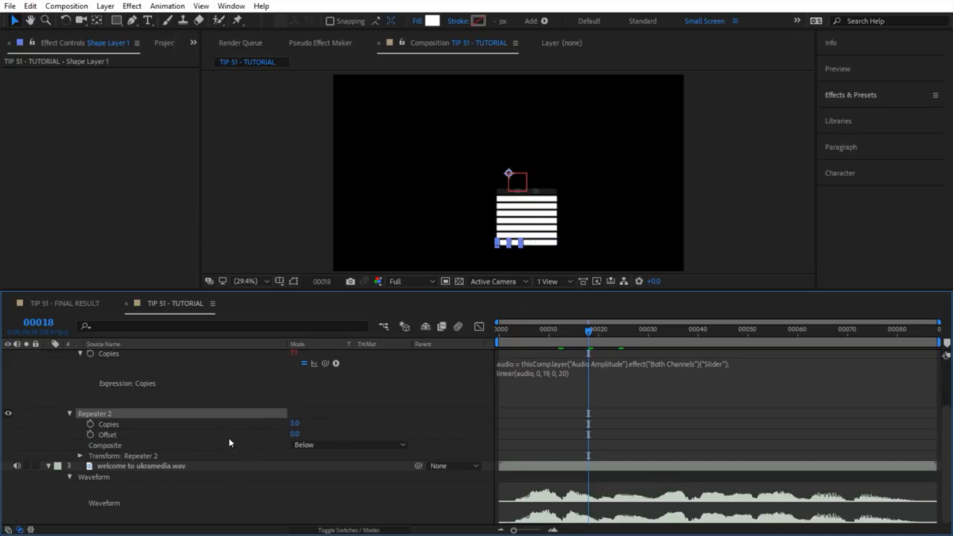
- Set Repeater 2 to 5 copies, Position 167,0, Scale 92,147, and add Zig Zag
{"action": "left_click", "coordinate": [79, 456]}
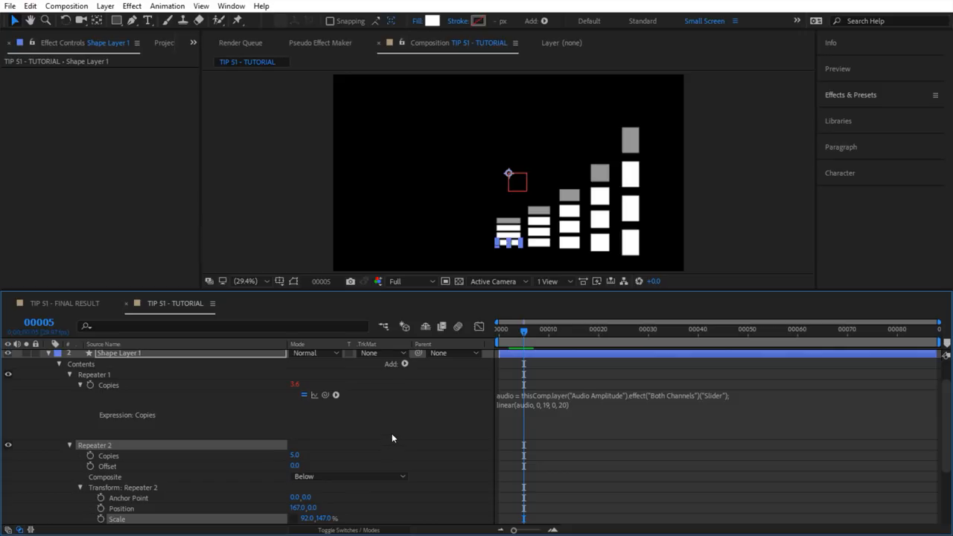
{"action": "left_click", "coordinate": [405, 363]}
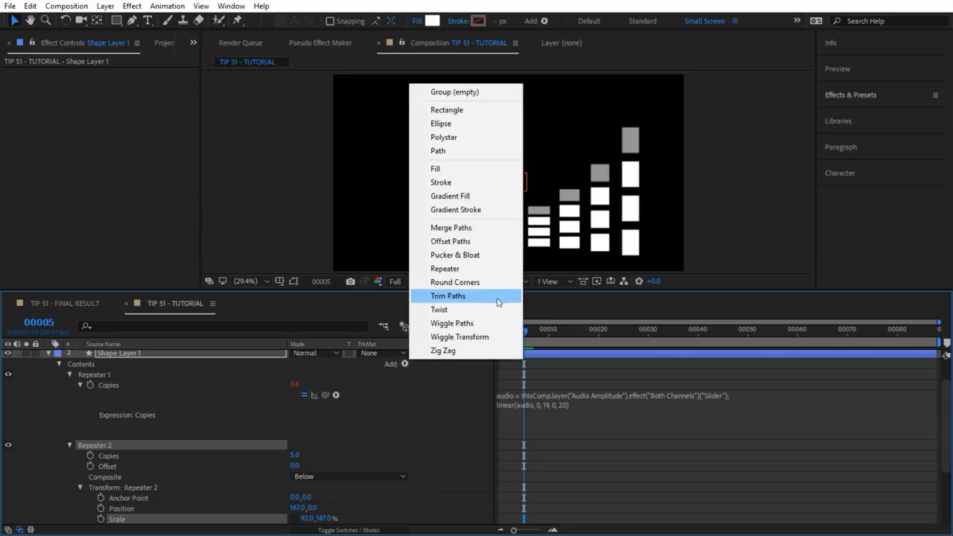
{"action": "left_click", "coordinate": [443, 350]}
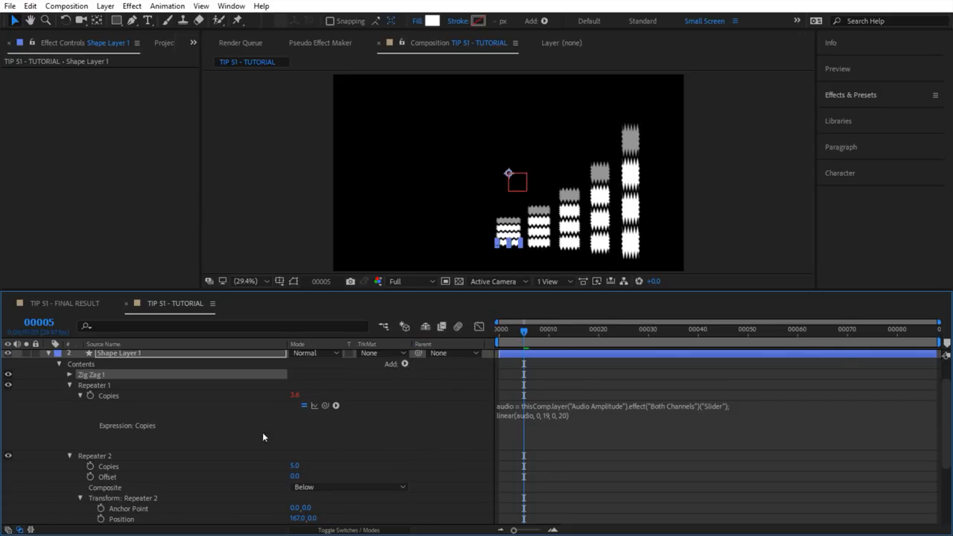